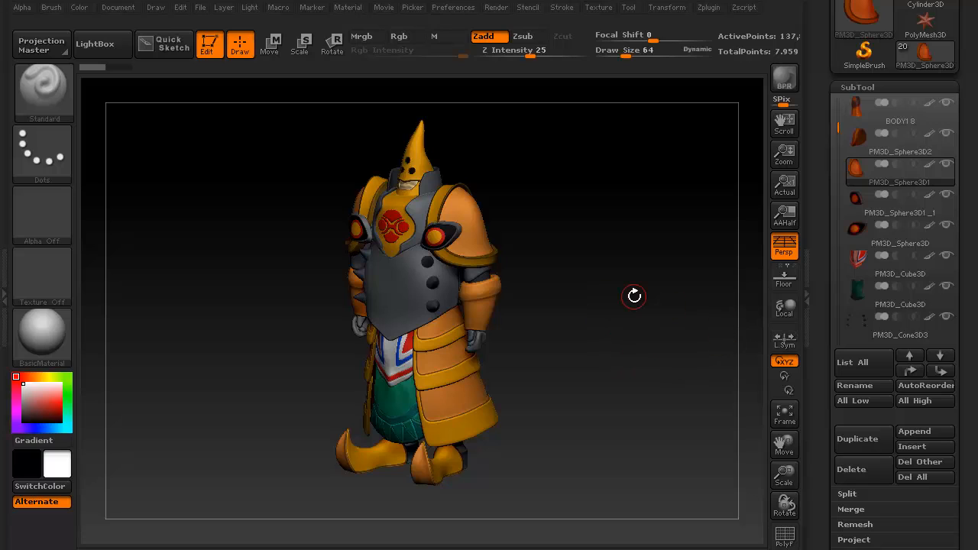
mouse_move(783, 307)
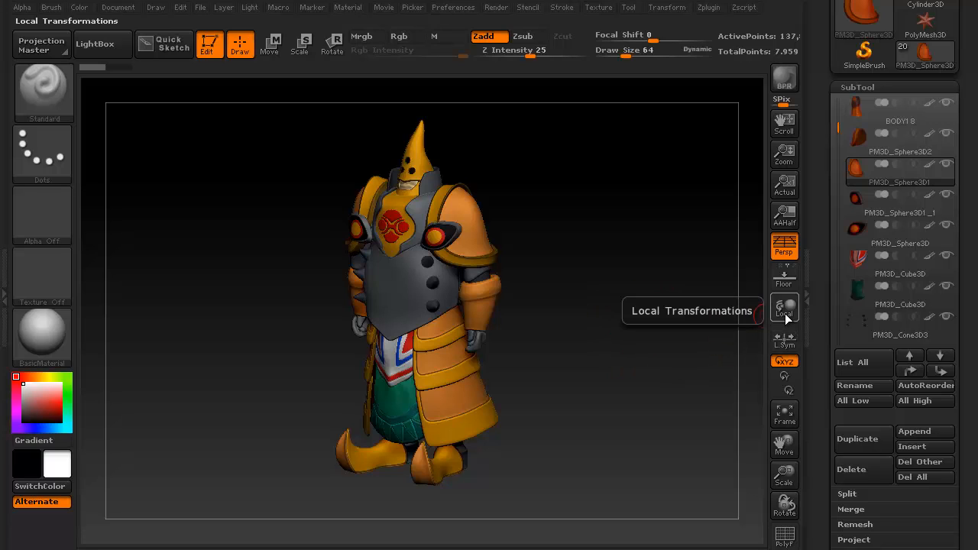
mouse_move(783, 276)
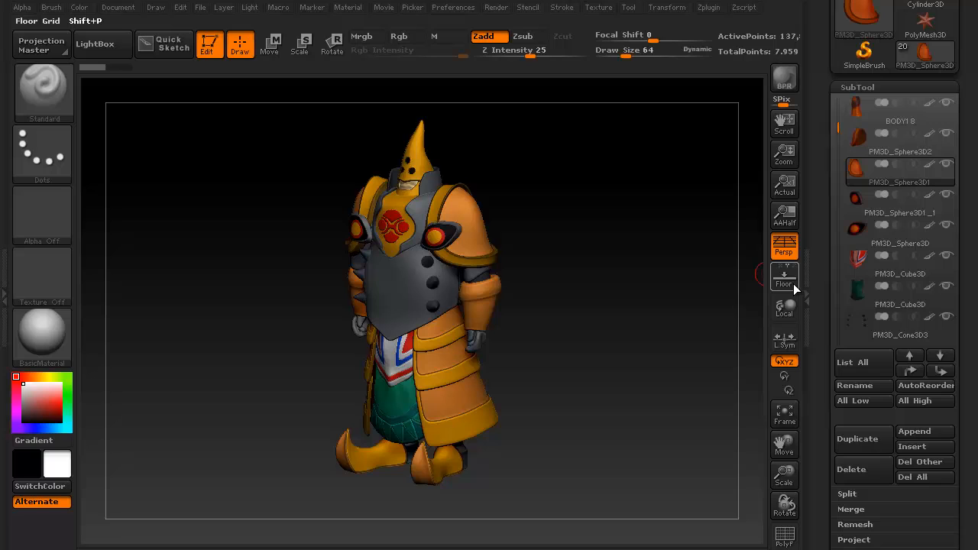
- Turn on the Floor grid and orbit the armored character around to its back
left_click(783, 277)
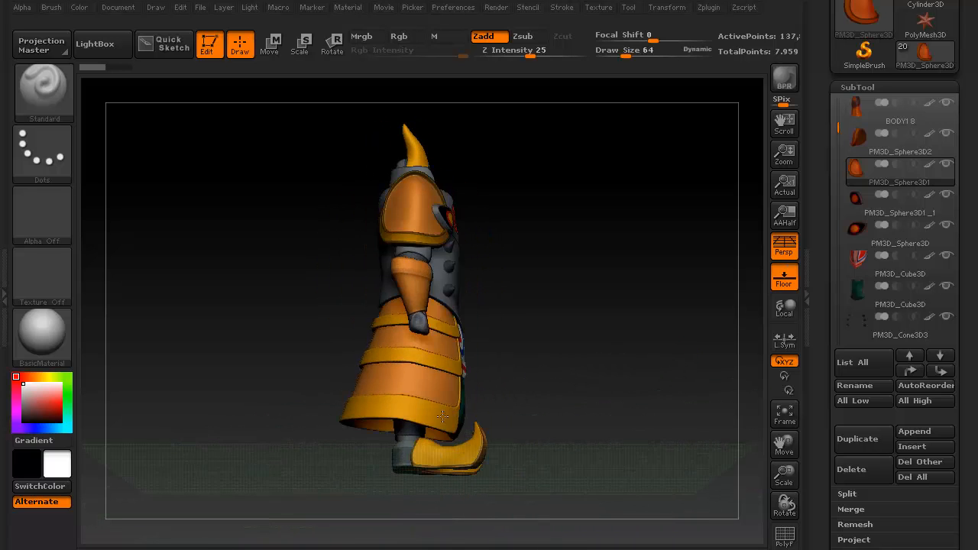
left_click_drag(441, 416, 289, 411)
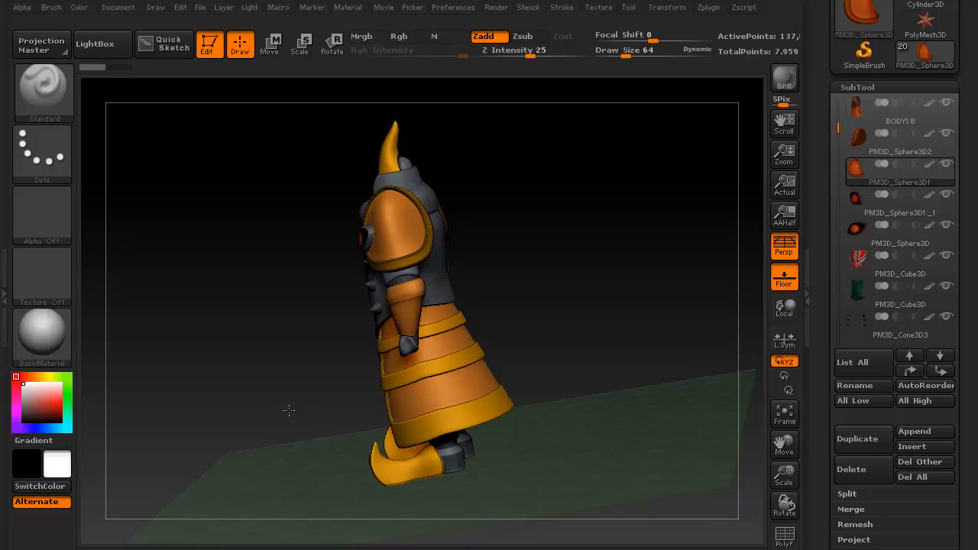
left_click_drag(288, 411, 605, 412)
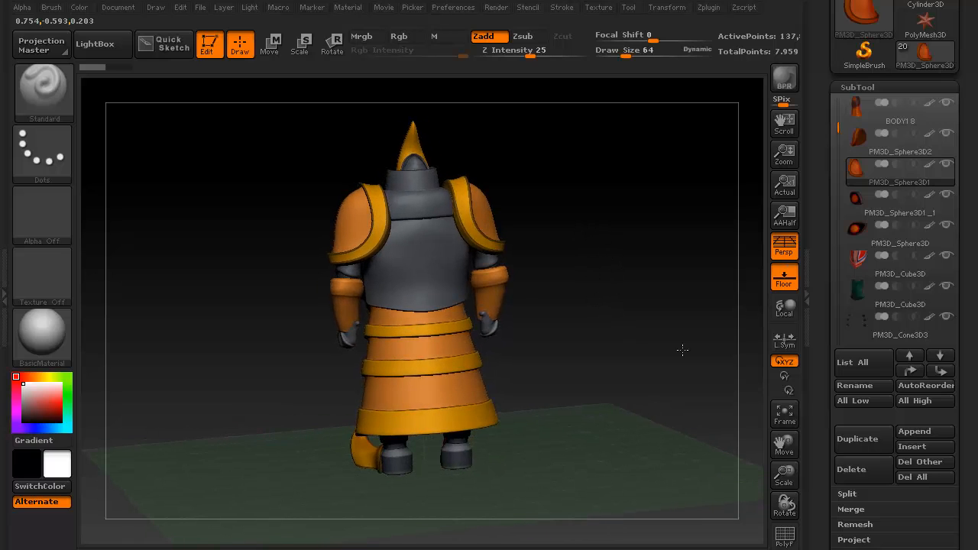
mouse_move(783, 307)
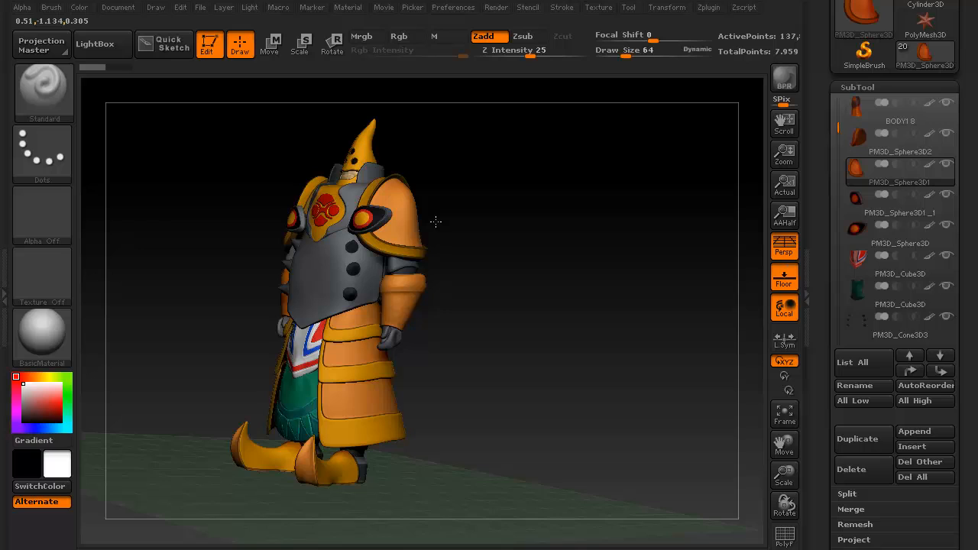
- Bring the character to a three-quarter view and zoom in on the chest emblem and shoulder pad
left_click_drag(436, 221, 466, 213)
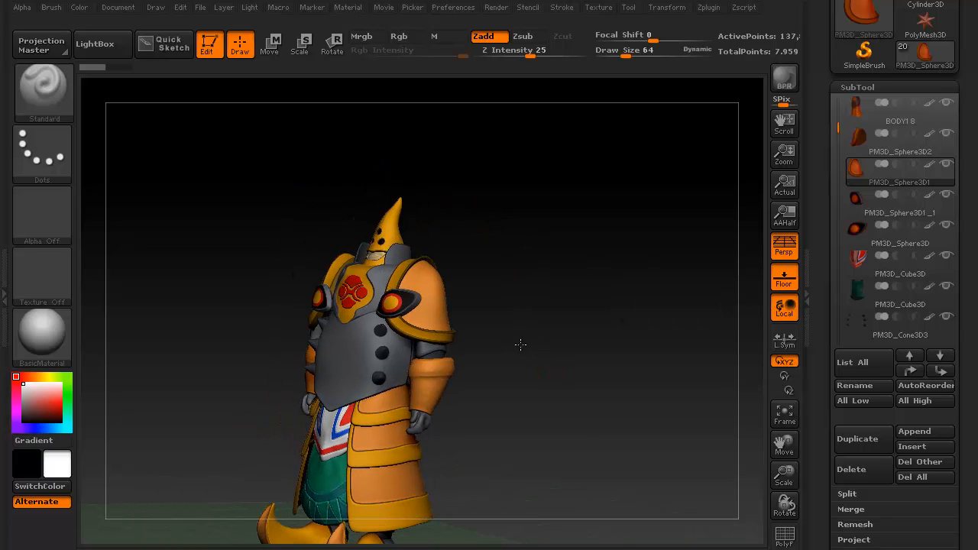
left_click_drag(520, 344, 550, 337)
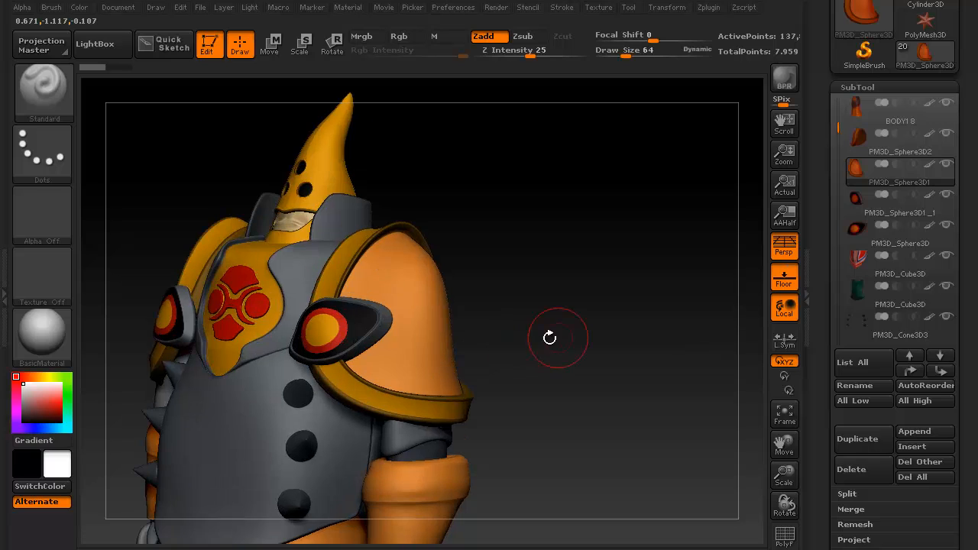
left_click_drag(557, 337, 648, 290)
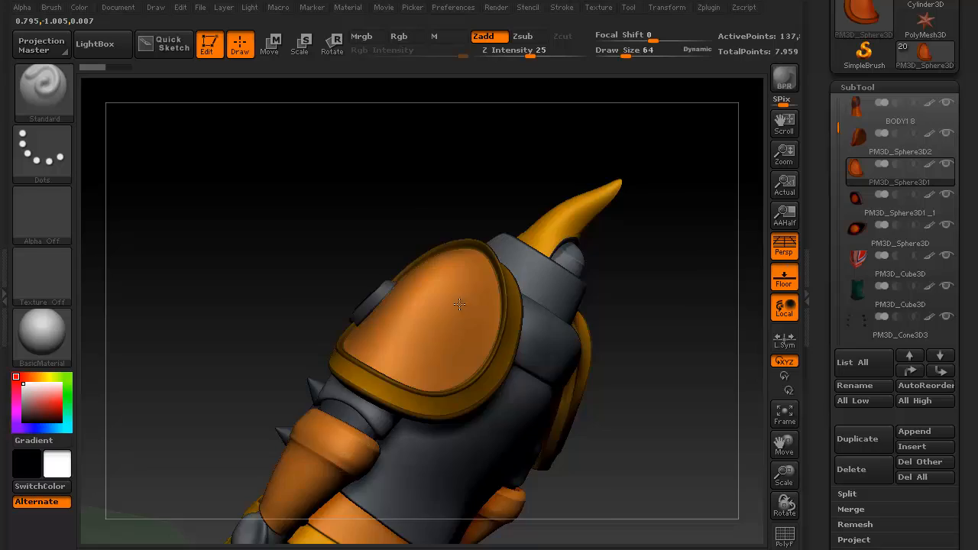
left_click_drag(458, 306, 566, 343)
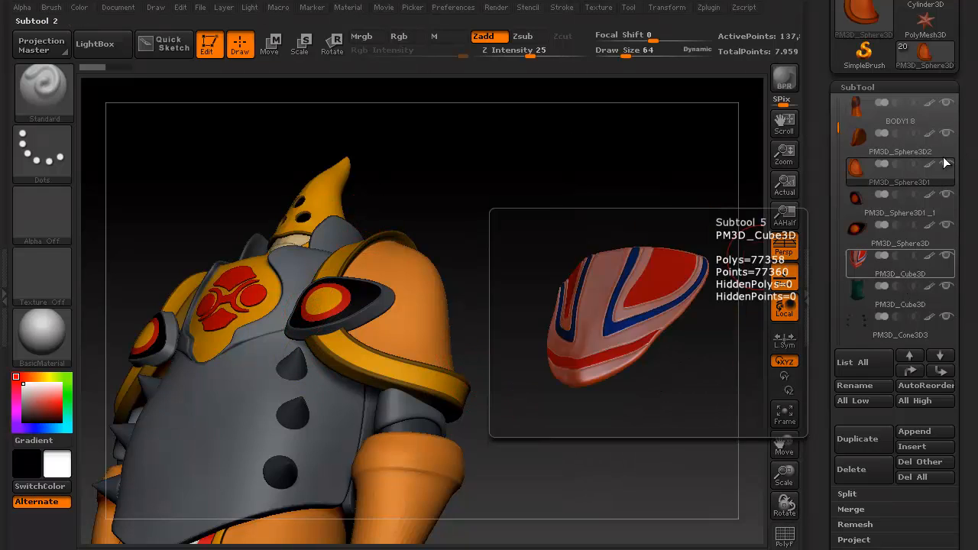
- Solo the shoulder pad subtool and orbit to reveal its inner side
left_click(898, 171)
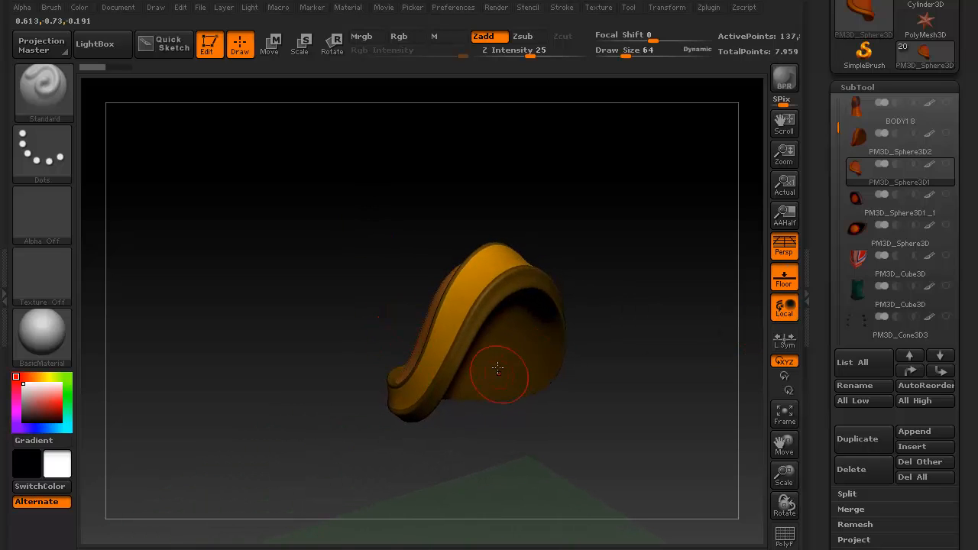
left_click_drag(496, 371, 550, 275)
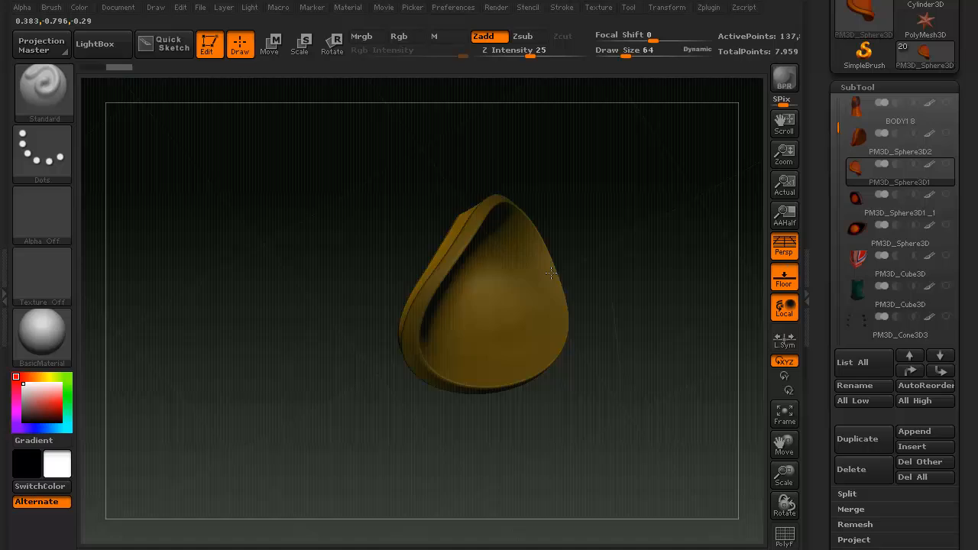
left_click_drag(550, 273, 696, 430)
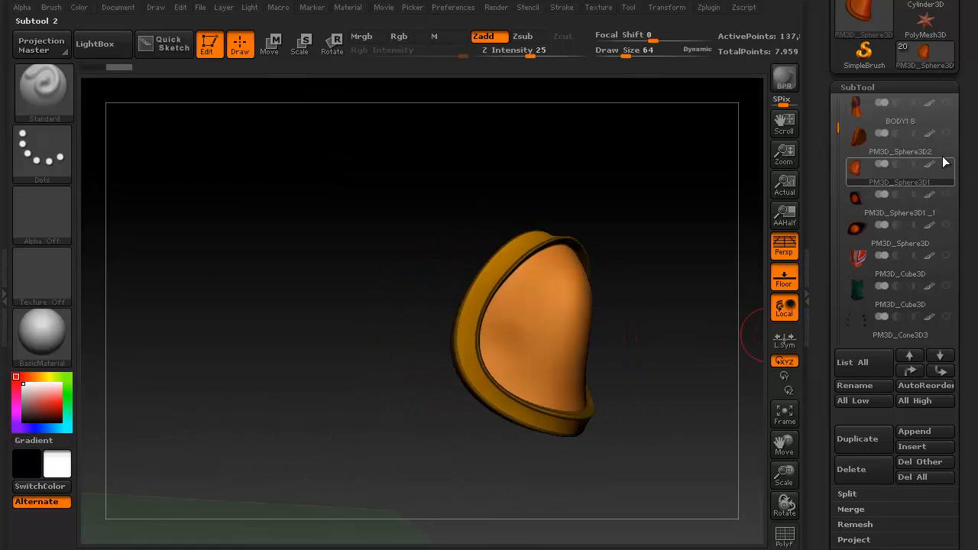
- Turn Solo off and select the BODY18 subtool so the full character shows again
left_click(898, 110)
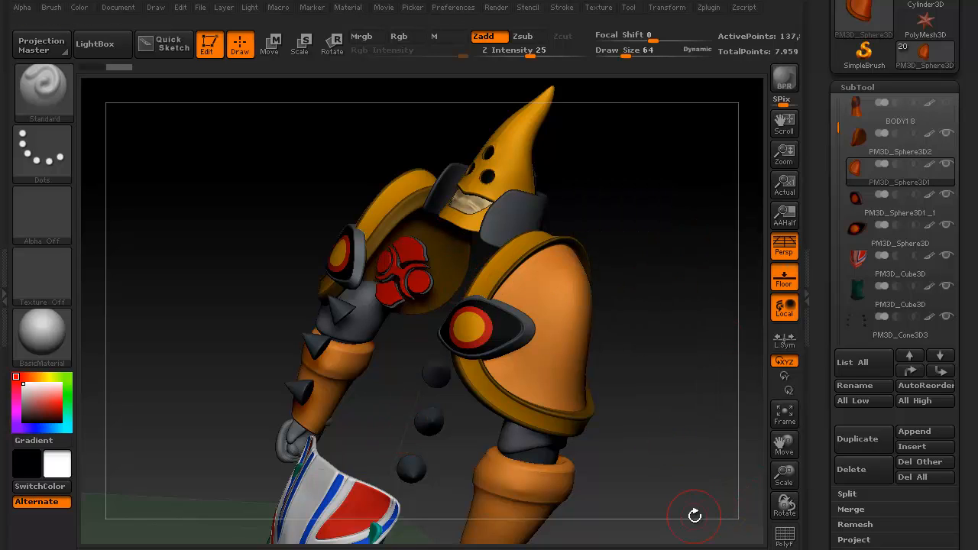
mouse_move(898, 120)
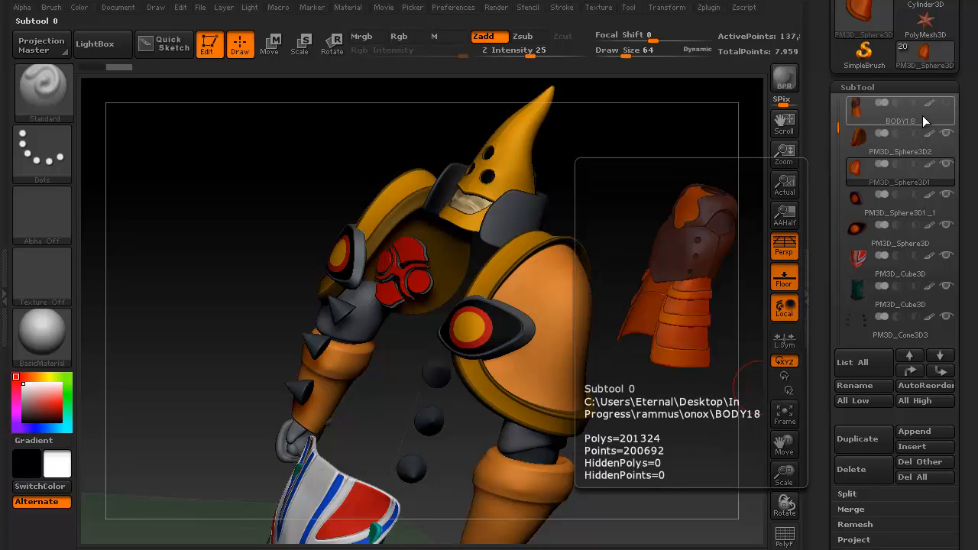
left_click(899, 182)
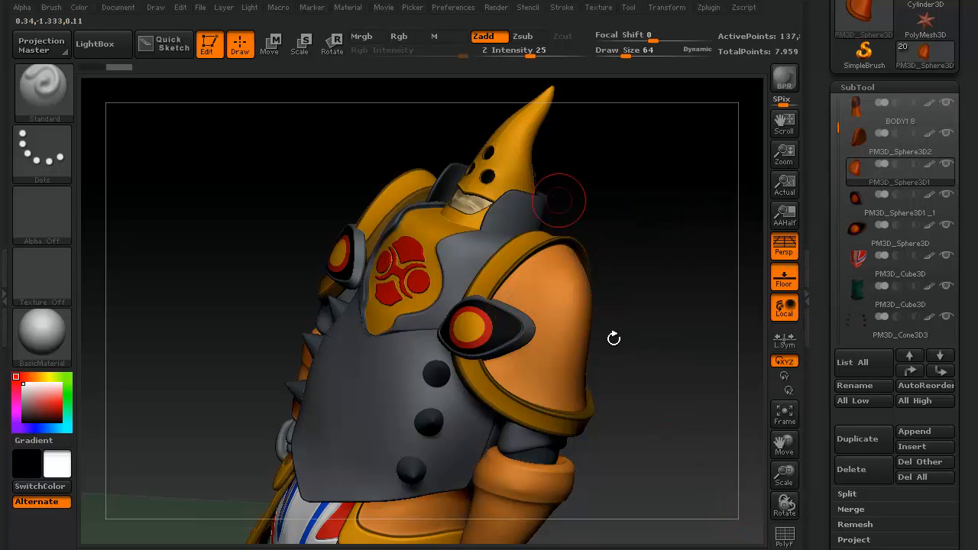
- Hide all of the lone shoulder pad except its upper portion with a SelectRect marquee and inspect it
left_click_drag(614, 337, 666, 308)
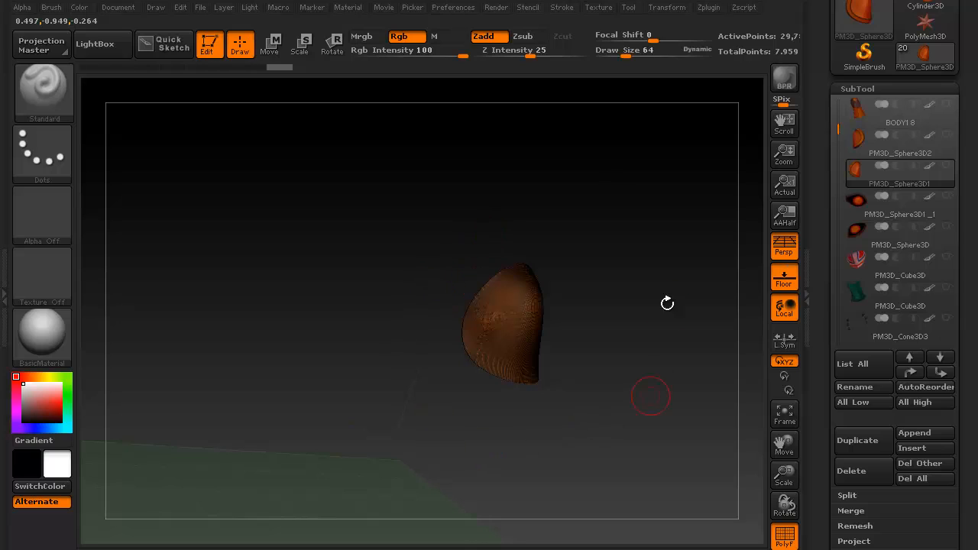
mouse_move(639, 376)
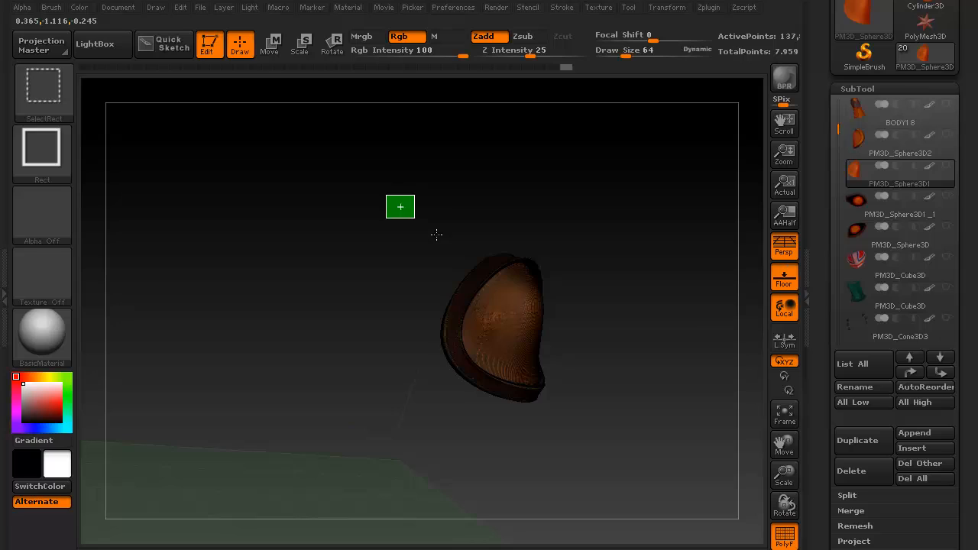
left_click_drag(400, 207, 619, 328)
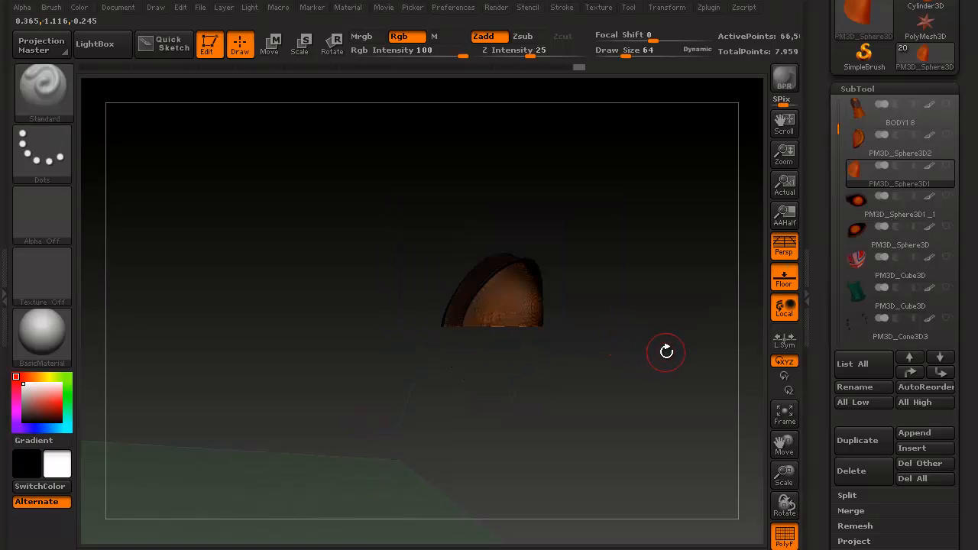
left_click_drag(666, 351, 544, 220)
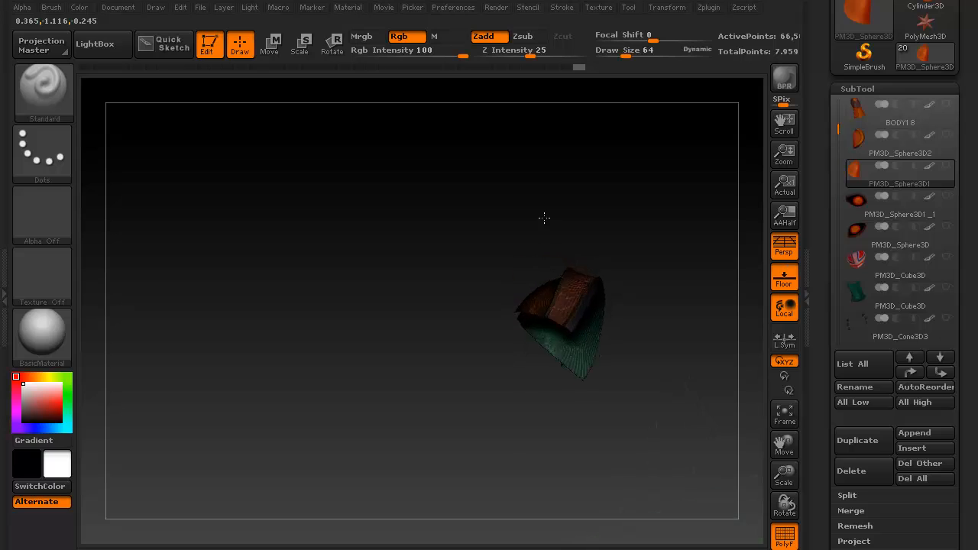
left_click_drag(543, 218, 655, 357)
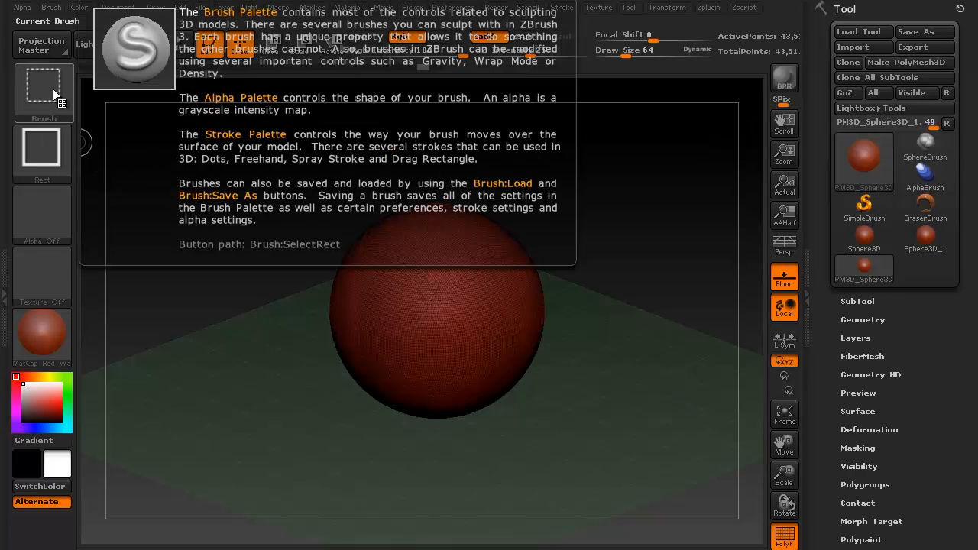
- Choose the SelectRect brush from the 3D Sculpting Brushes palette
left_click(42, 84)
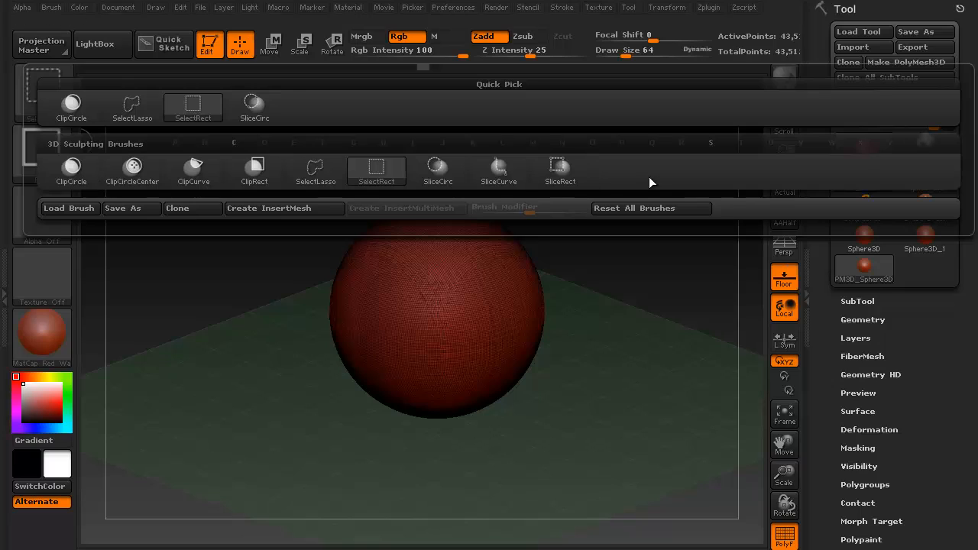
mouse_move(88, 198)
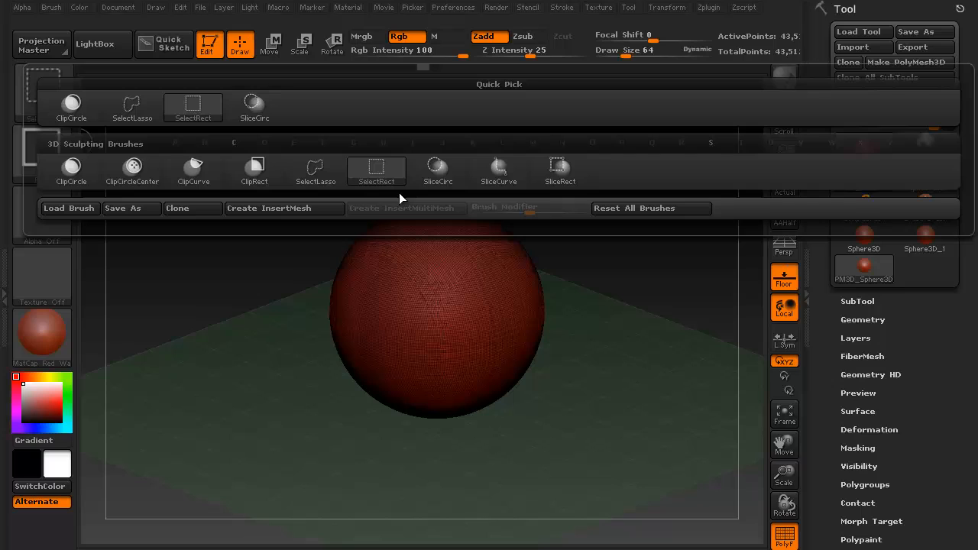
mouse_move(557, 204)
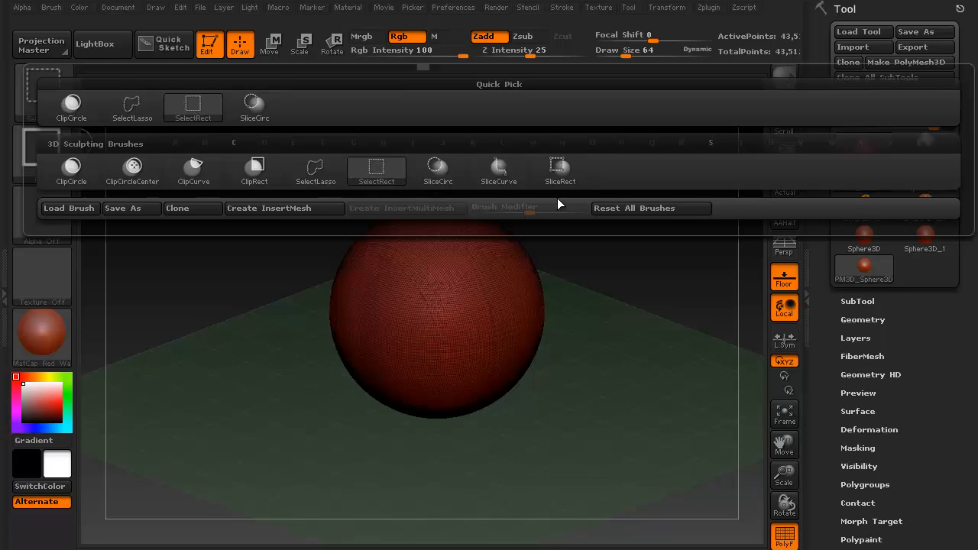
left_click(376, 171)
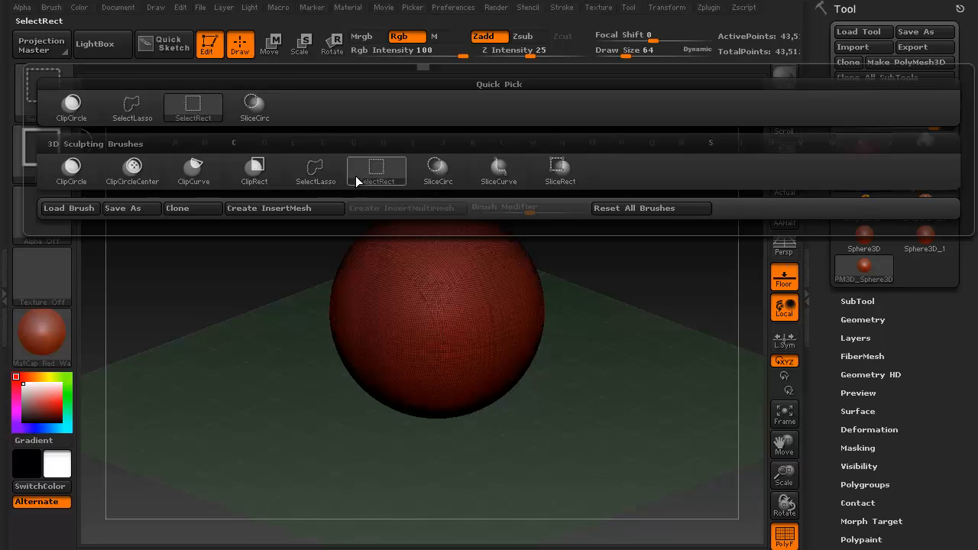
mouse_move(315, 171)
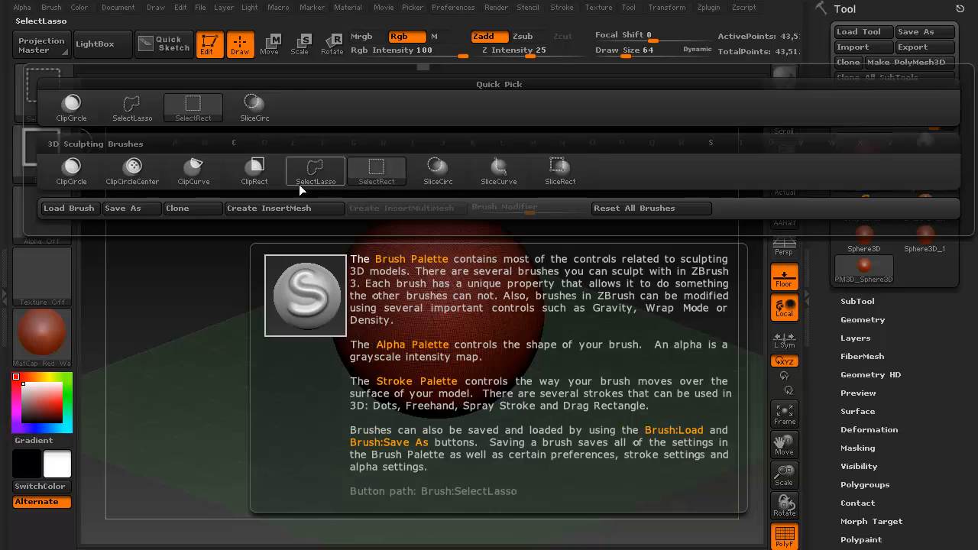
left_click(376, 170)
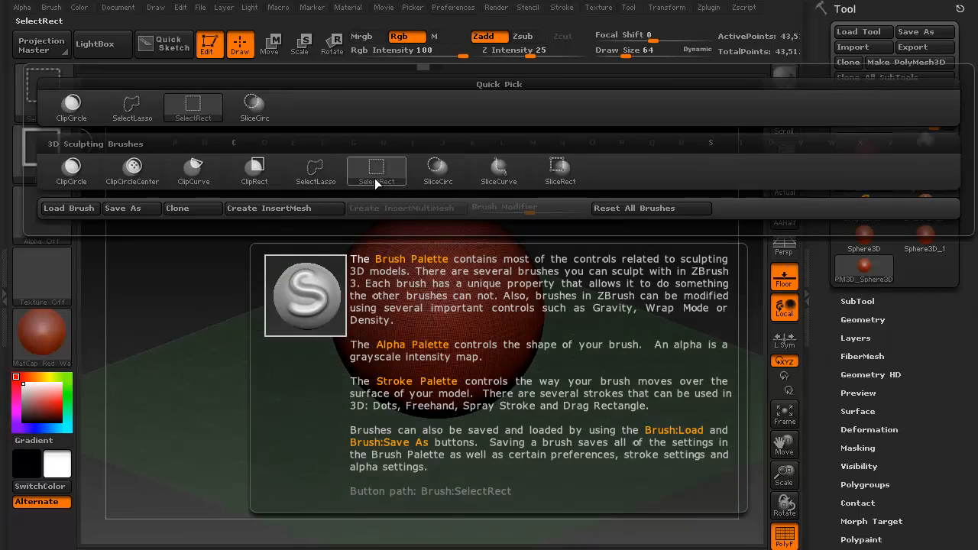
mouse_move(389, 183)
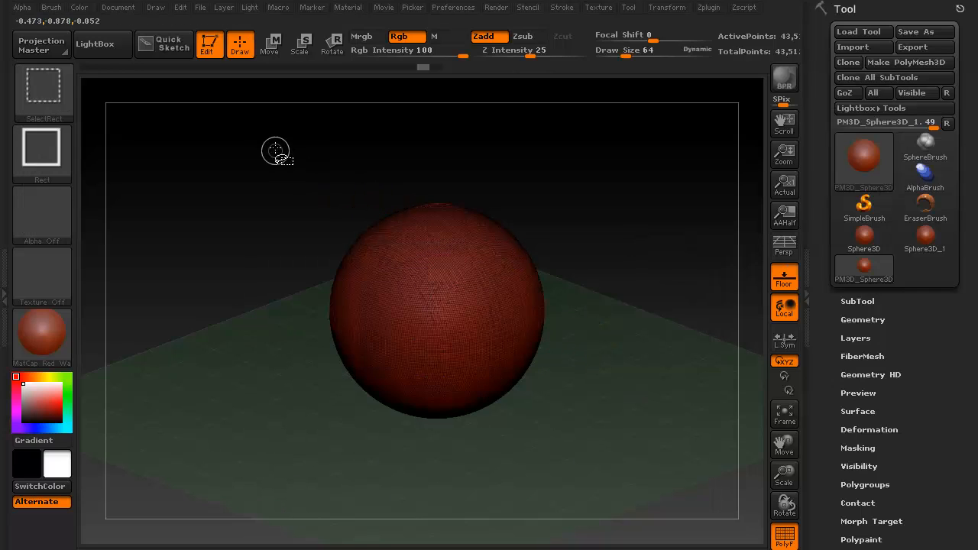
- Hide part of the sphere with rectangle selections, then show the whole sphere again
left_click_drag(277, 150, 468, 315)
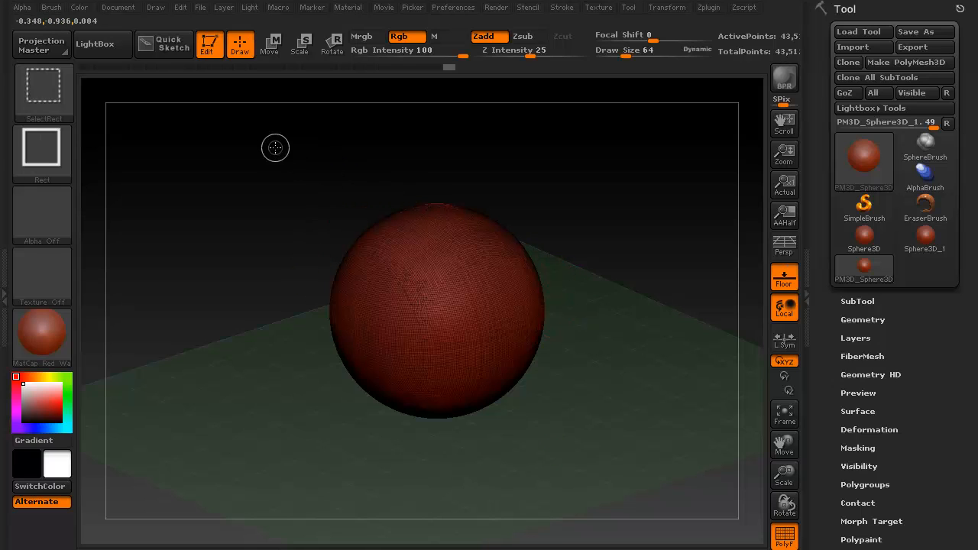
left_click_drag(275, 146, 467, 214)
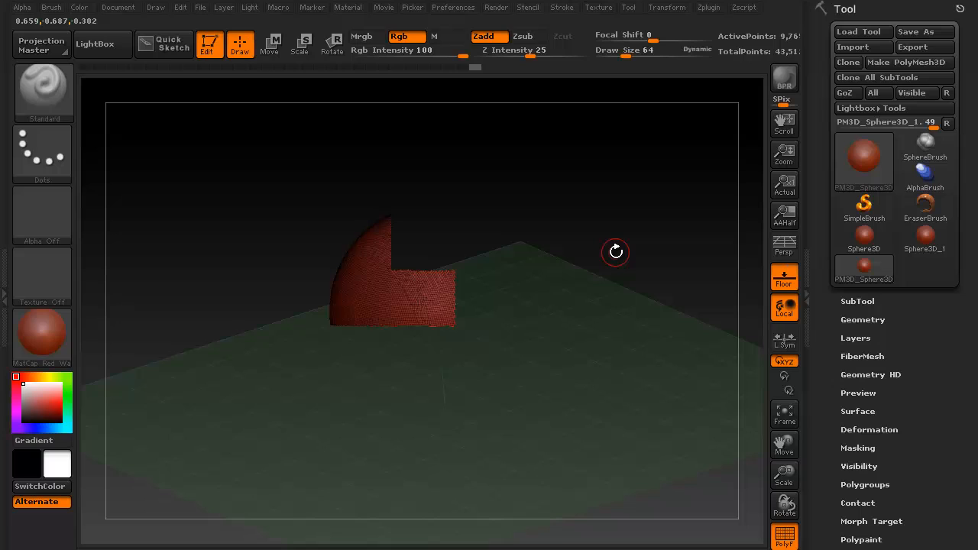
mouse_move(620, 245)
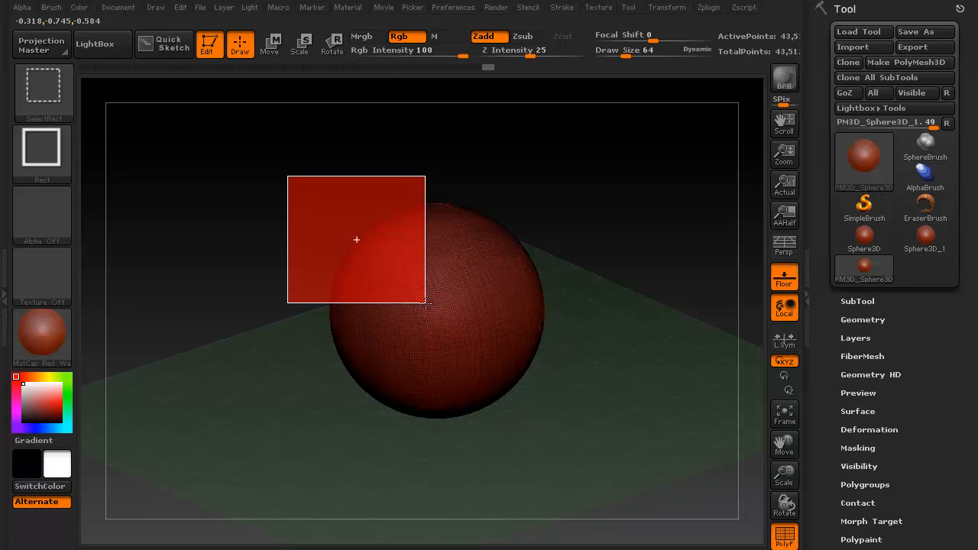
left_click_drag(428, 305, 440, 320)
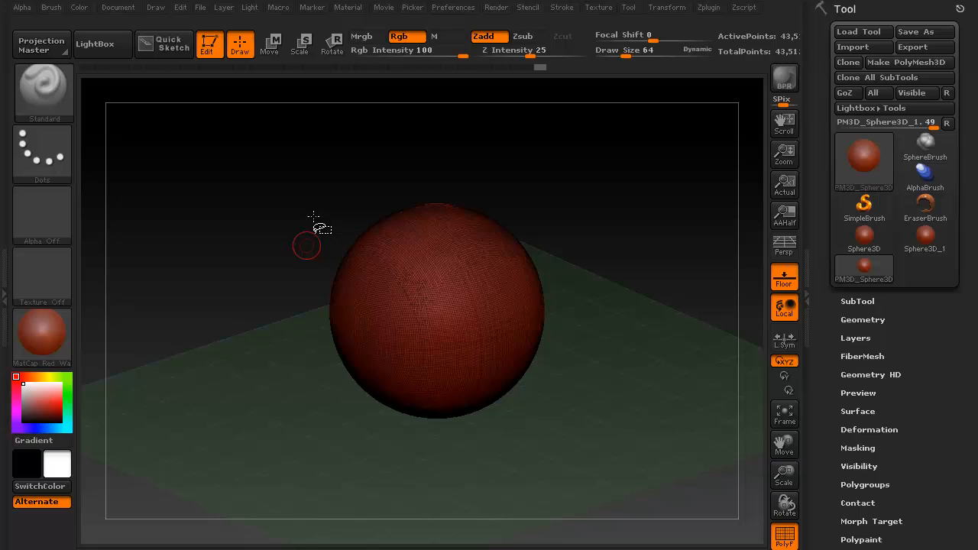
- Bring up the Brush palette again to look at the ClipRect brush
left_click(527, 37)
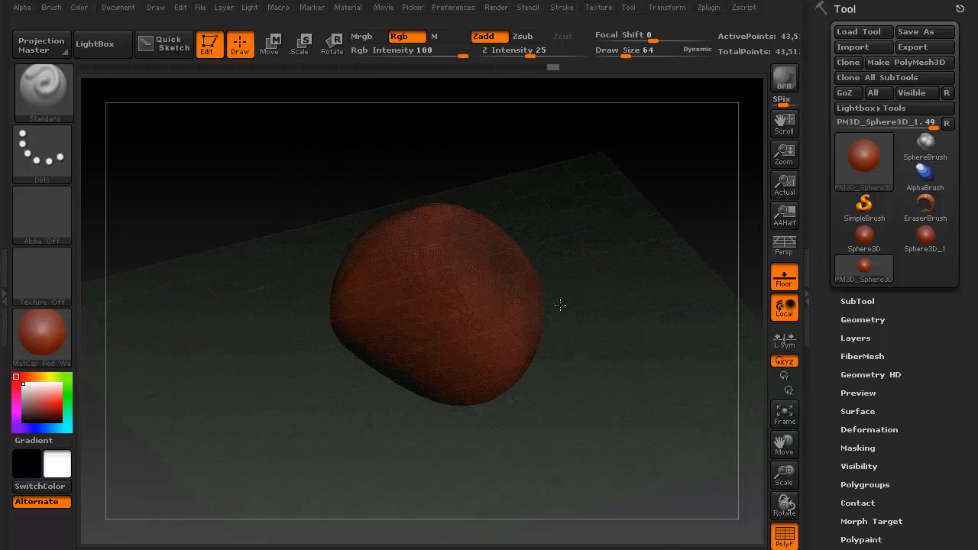
left_click_drag(559, 306, 617, 338)
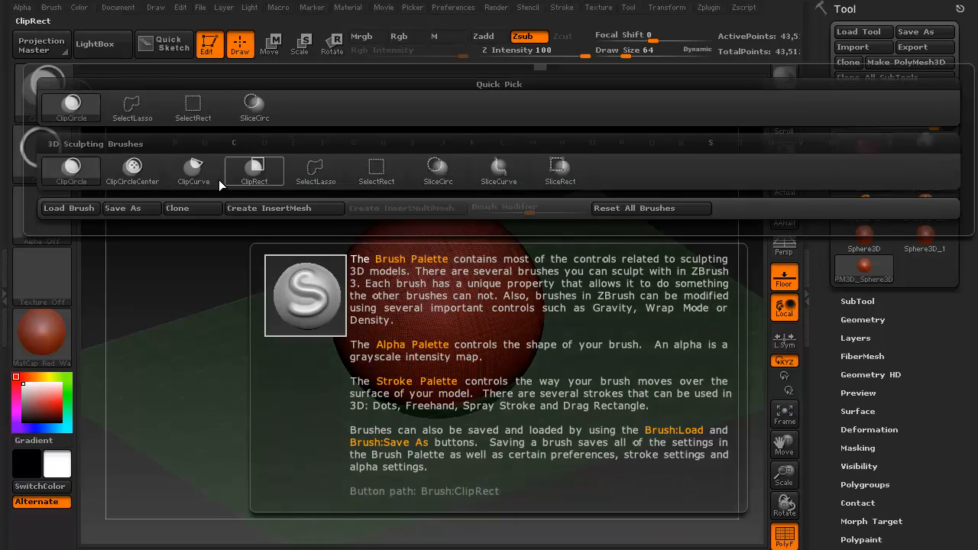
left_click(131, 171)
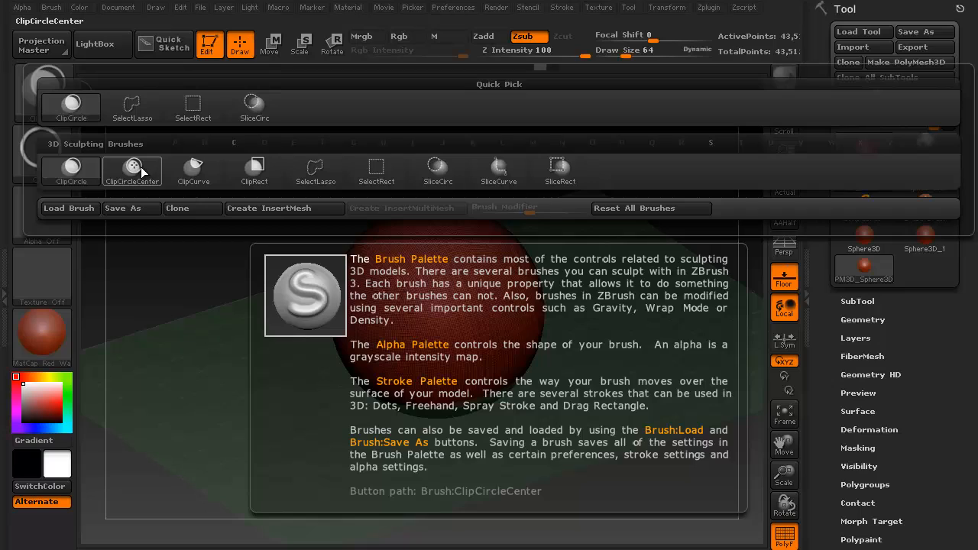
left_click(437, 169)
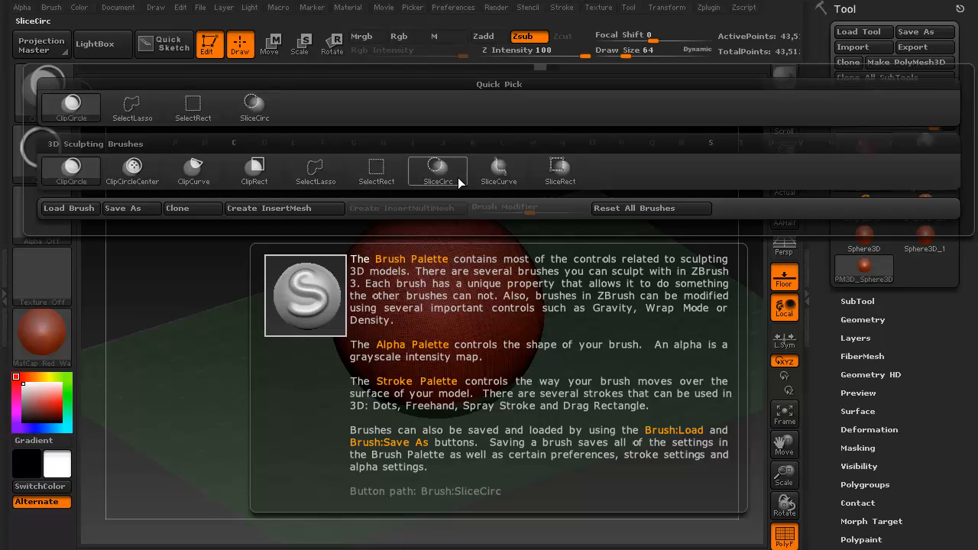
left_click(192, 171)
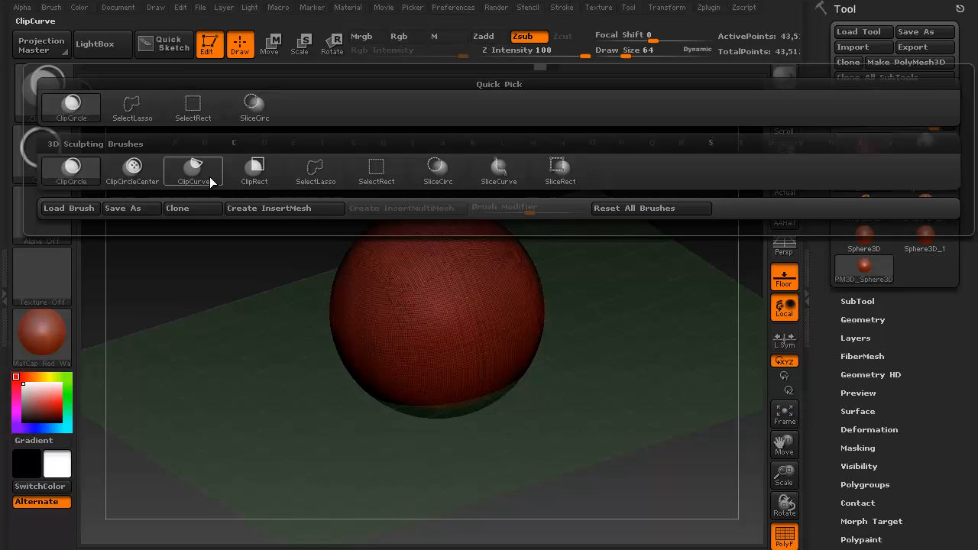
mouse_move(131, 171)
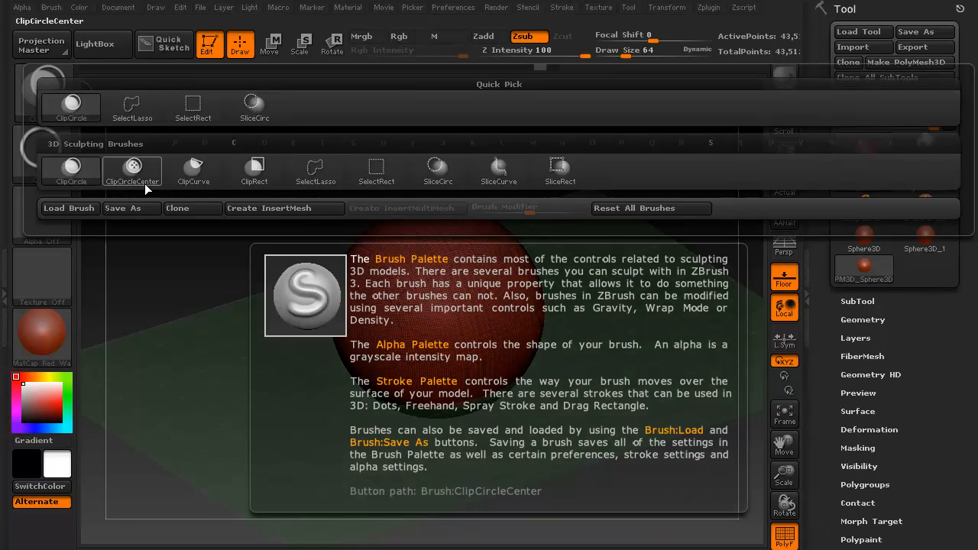
left_click(437, 171)
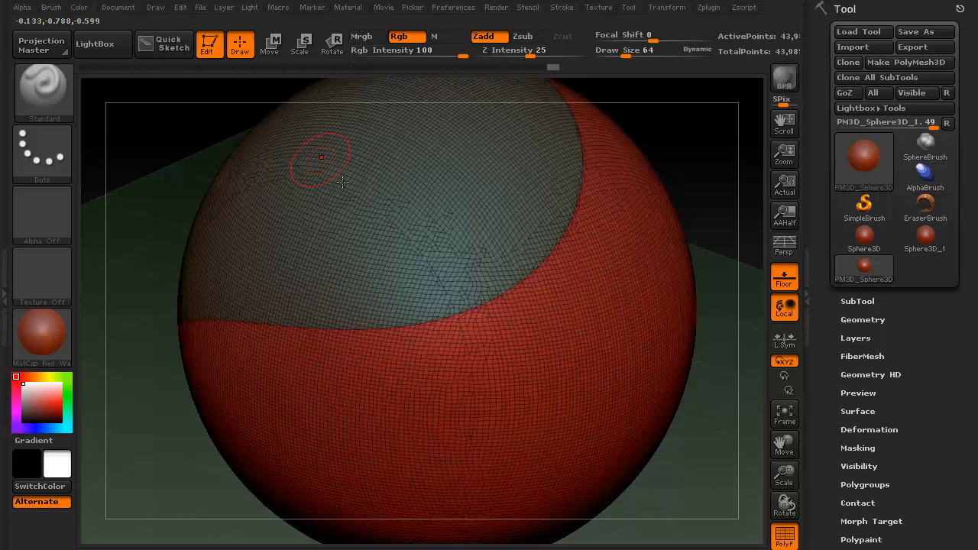
mouse_move(504, 164)
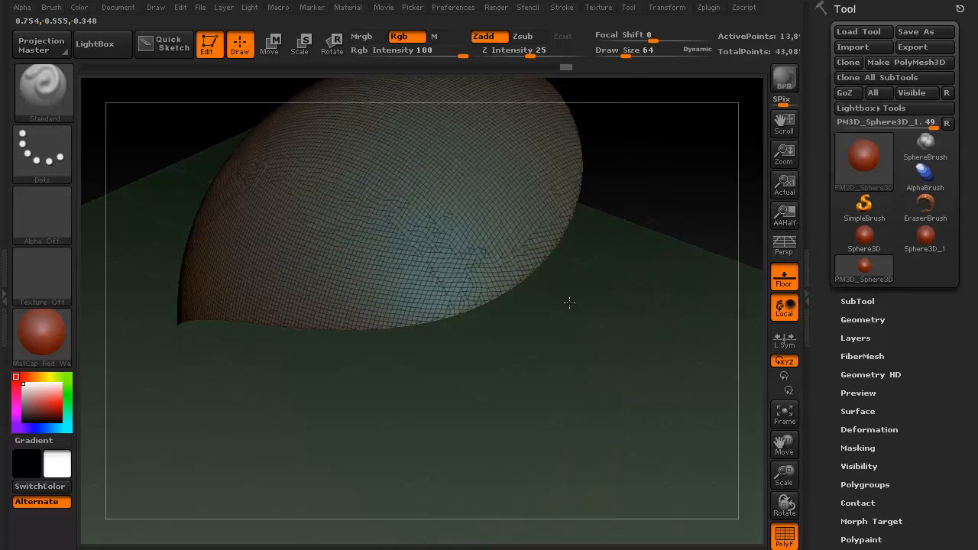
- Pull back and rotate the view to inspect the grey mask on the sphere's top cap
left_click_drag(569, 302, 663, 247)
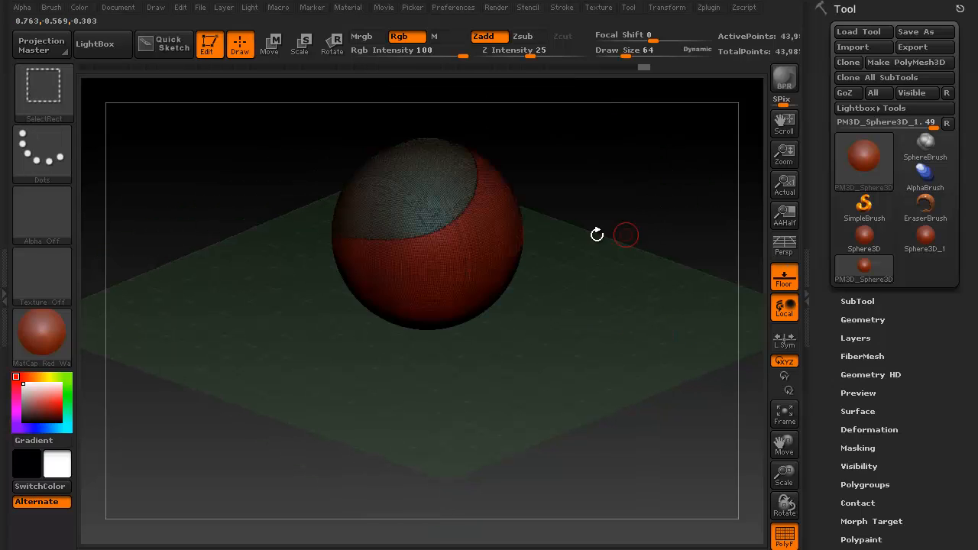
left_click_drag(627, 236, 602, 270)
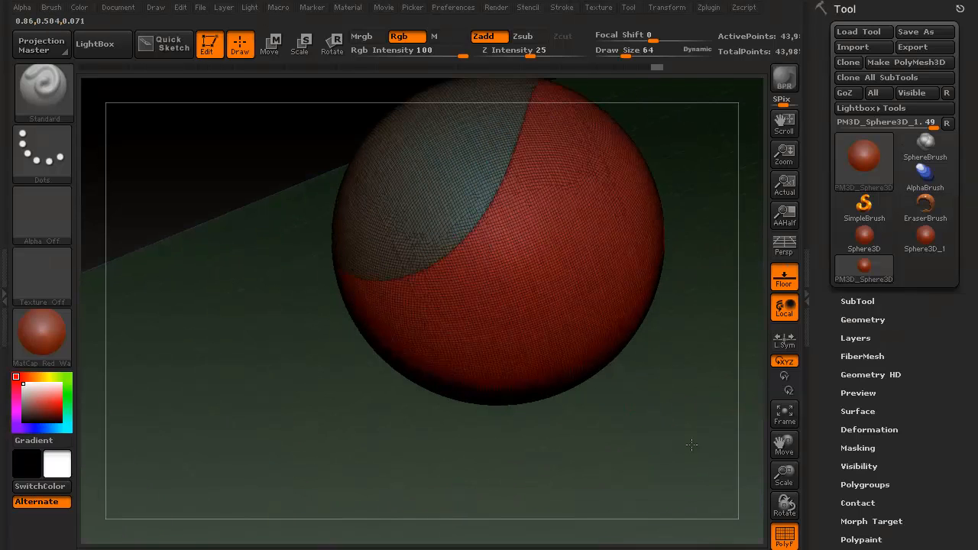
- Turn the sphere to its red front and paint a freehand MaskPen patch there
left_click_drag(690, 444, 593, 341)
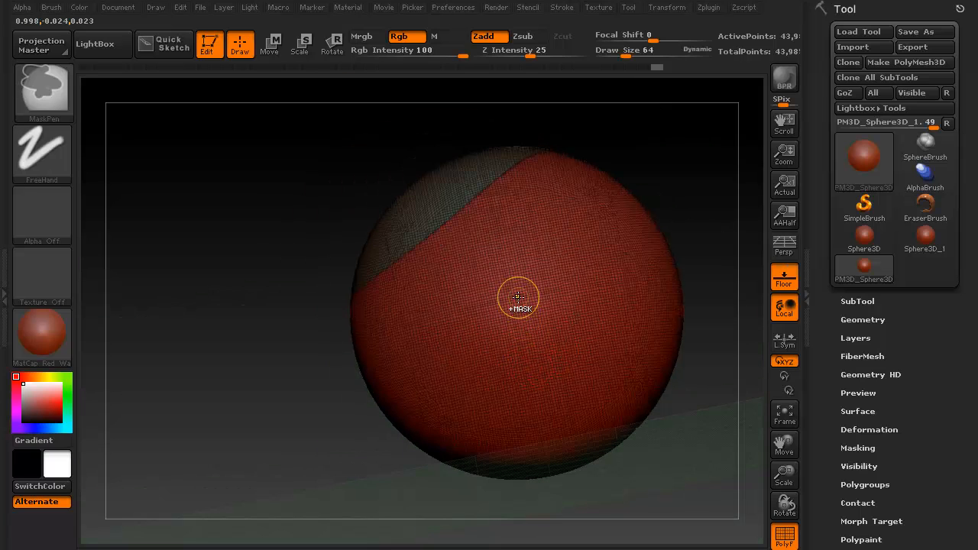
left_click_drag(520, 298, 496, 352)
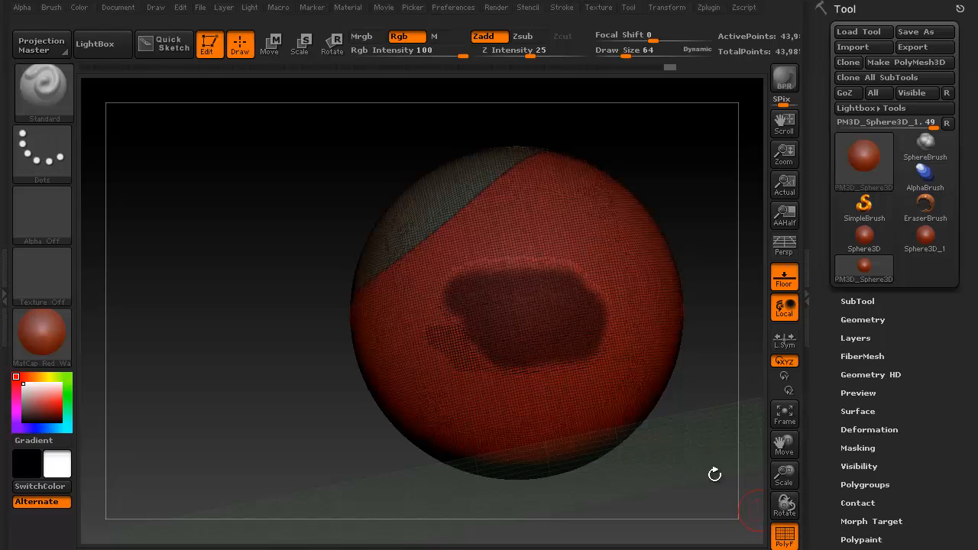
left_click(520, 320)
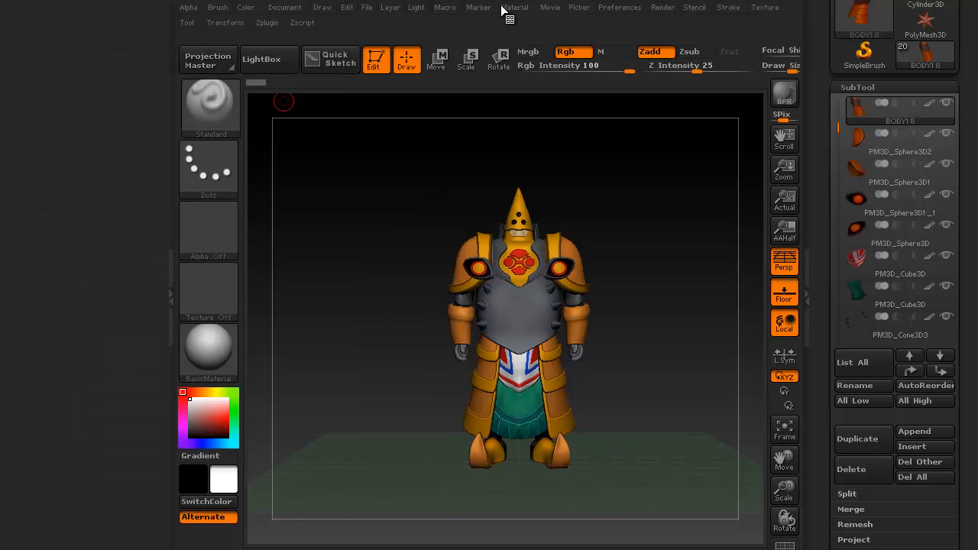
- Dock the Movie palette on the left, expand TimeLine and show the camera track above the canvas
left_click(550, 6)
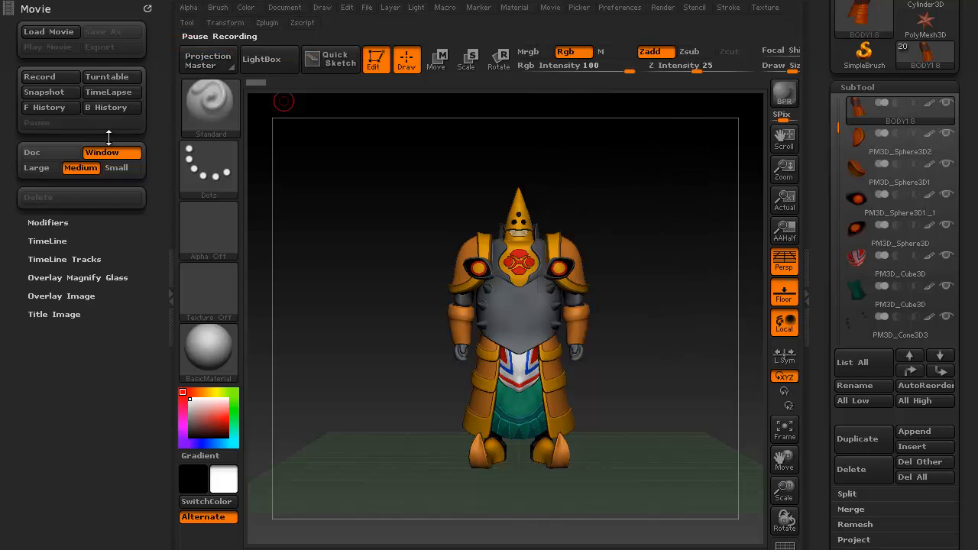
left_click(46, 242)
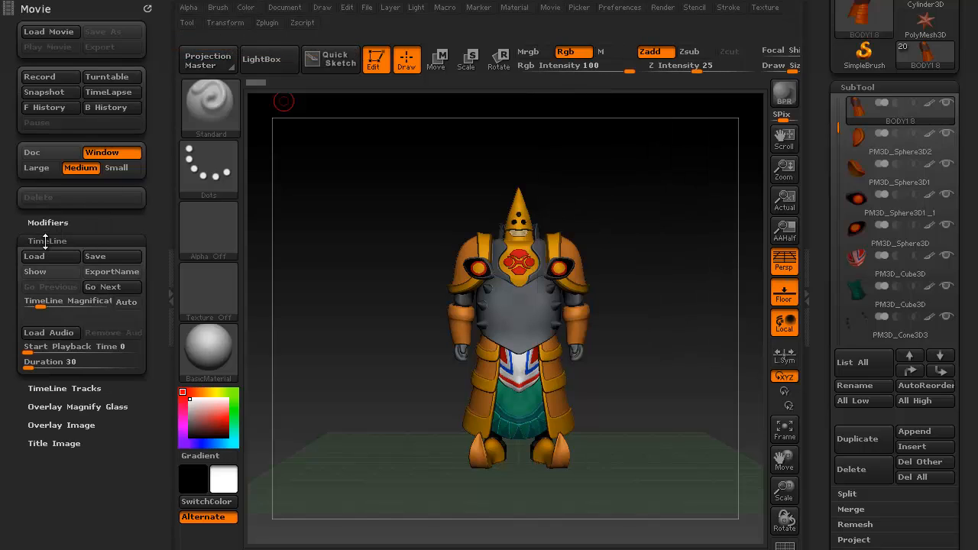
left_click(34, 272)
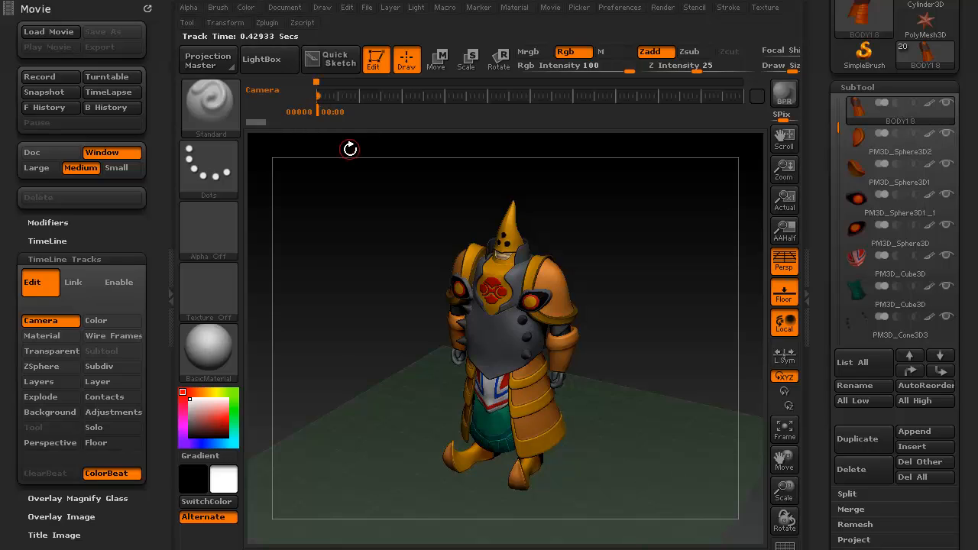
- Store the current view as a camera keyframe, then jump to the next saved view with Go Next
left_click(365, 98)
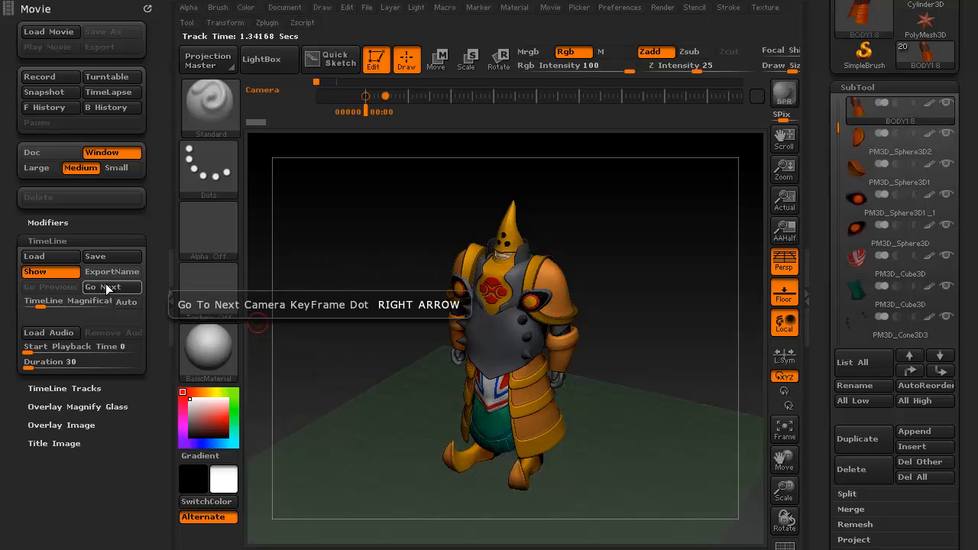
left_click(110, 288)
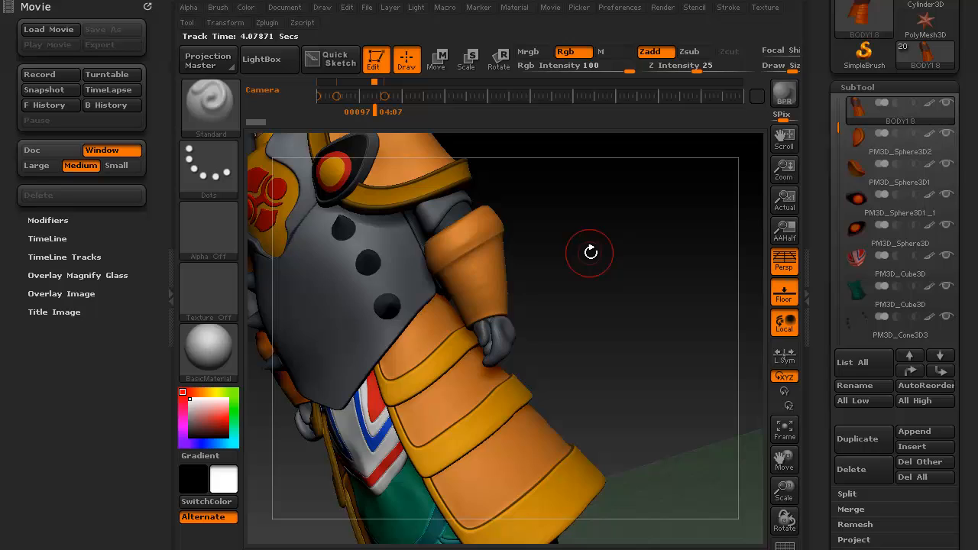
mouse_move(598, 253)
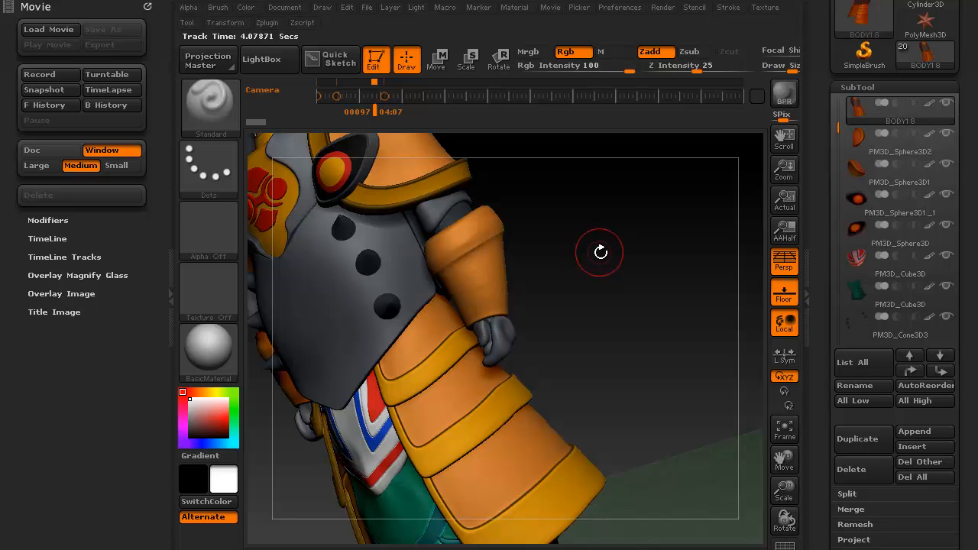